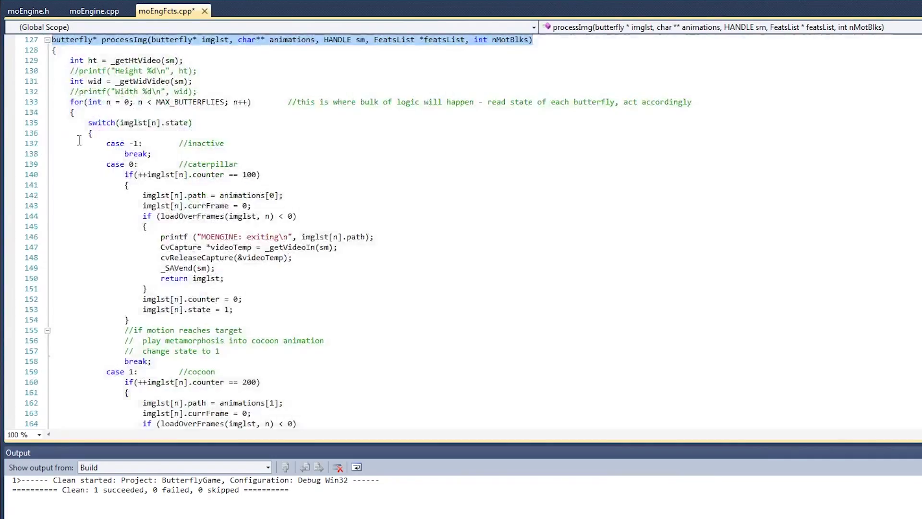
{"action": "double_click", "coordinate": [122, 164]}
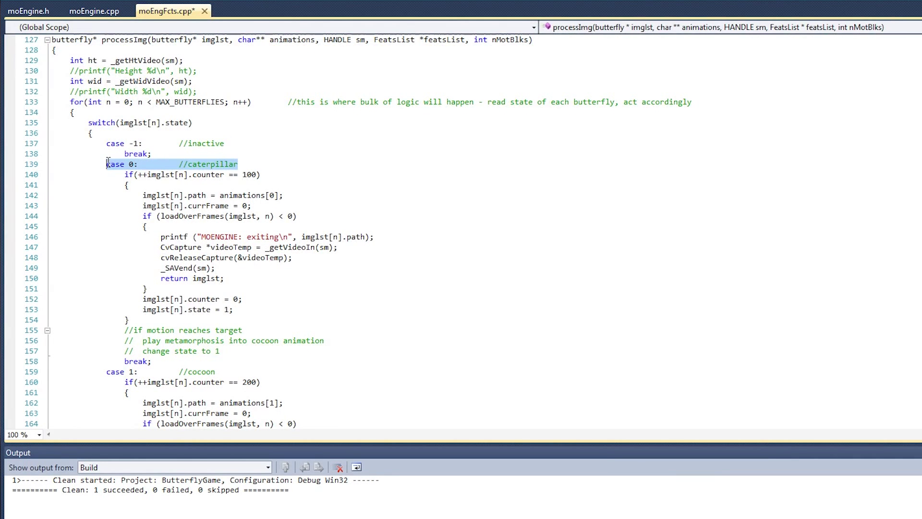
{"action": "scroll", "scroll_direction": "down", "scroll_amount": 3}
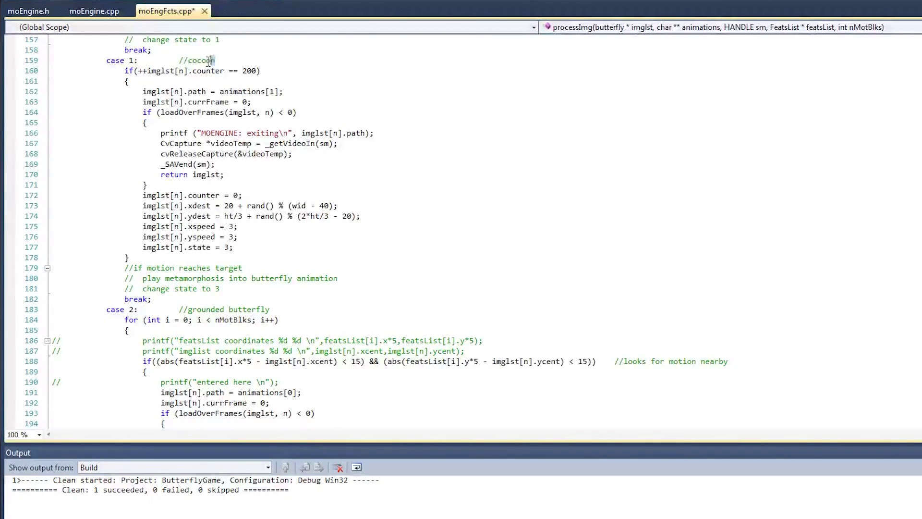